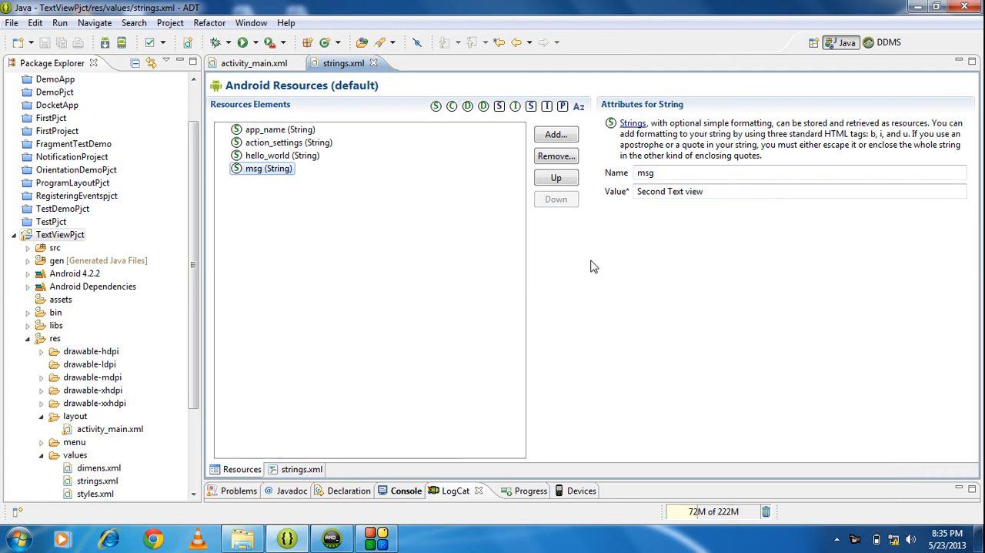
- Show the activity_main.xml Graphical Layout and close the strings.xml editor
{"action": "left_click", "coordinate": [252, 62]}
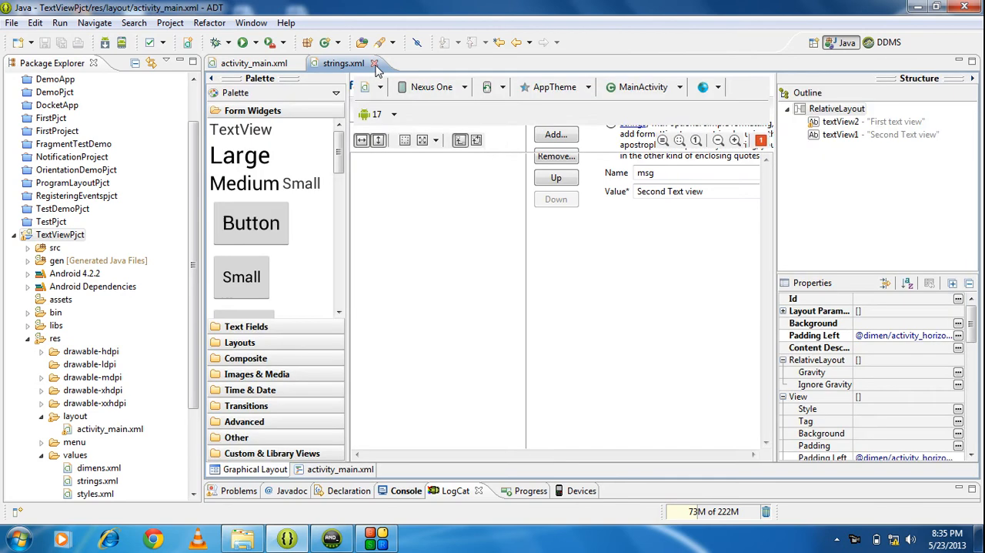
{"action": "left_click", "coordinate": [375, 63]}
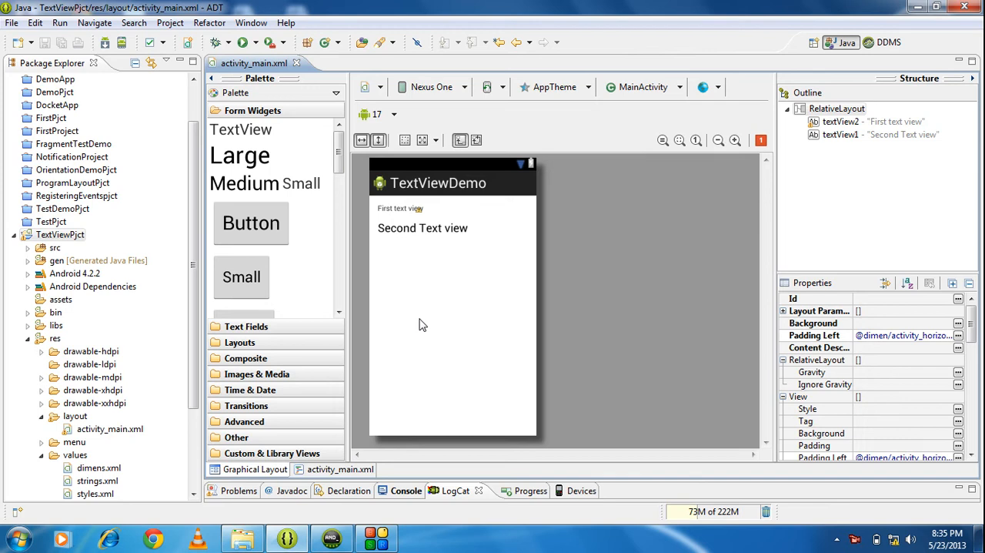
{"action": "mouse_move", "coordinate": [465, 298]}
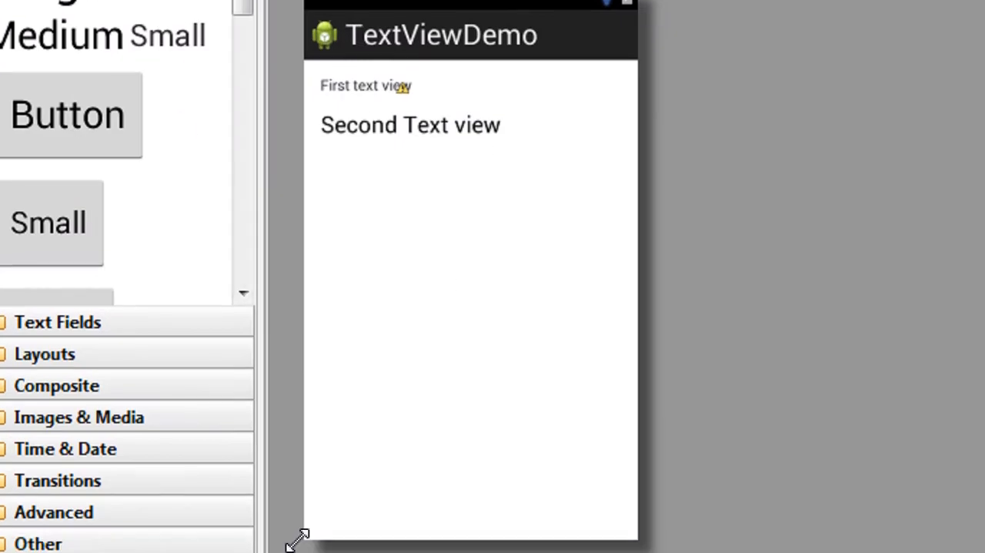
{"action": "left_click", "coordinate": [244, 501]}
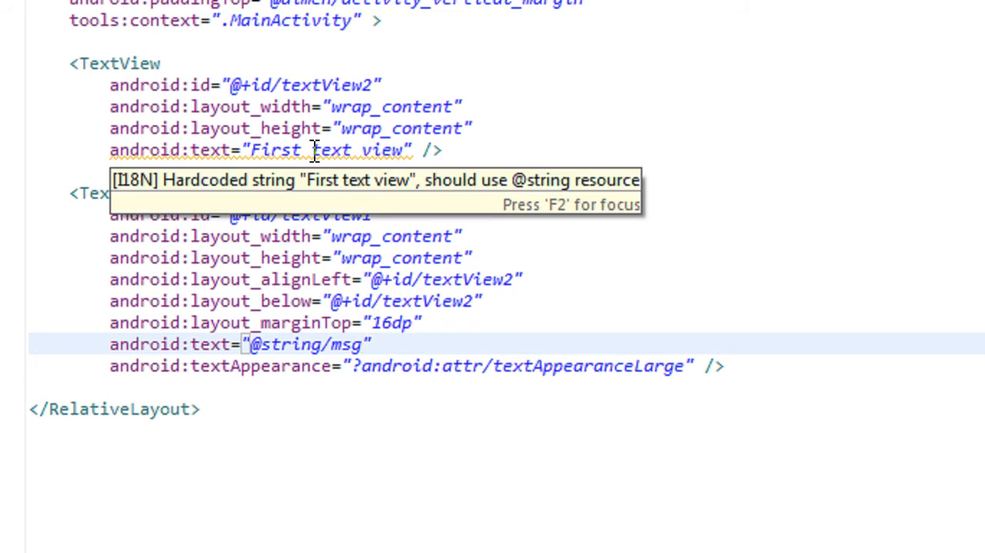
{"action": "mouse_move", "coordinate": [360, 363]}
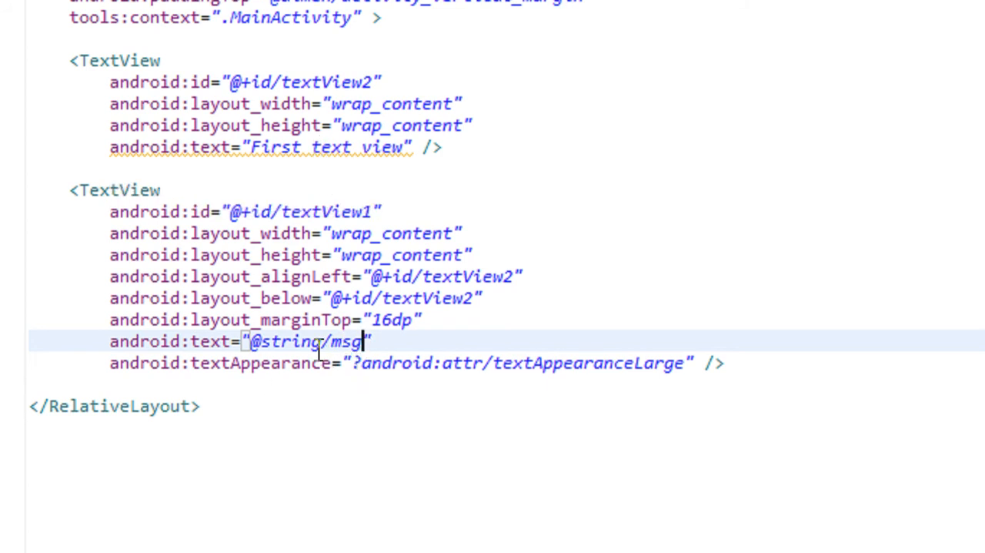
{"action": "scroll", "scroll_direction": "down", "scroll_amount": 3}
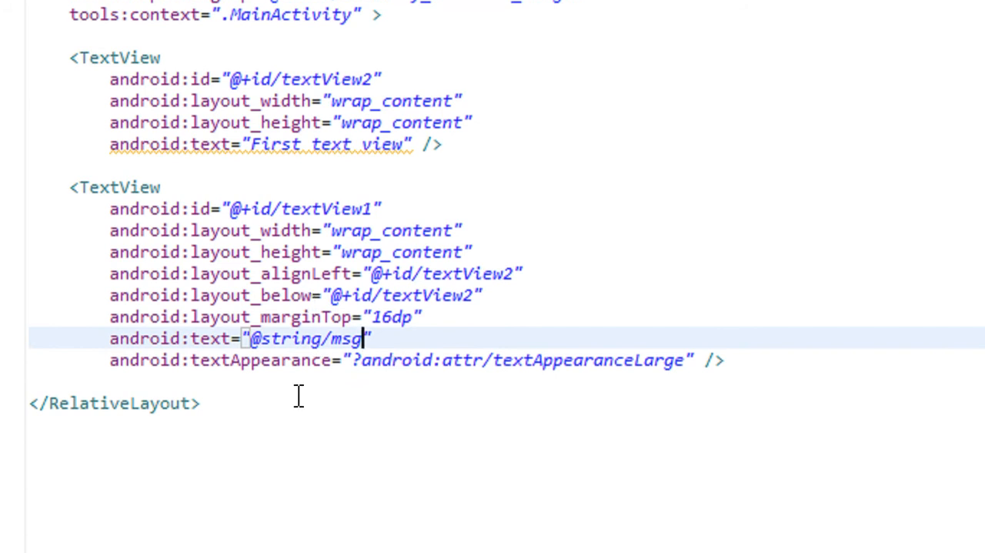
{"action": "mouse_move", "coordinate": [366, 385]}
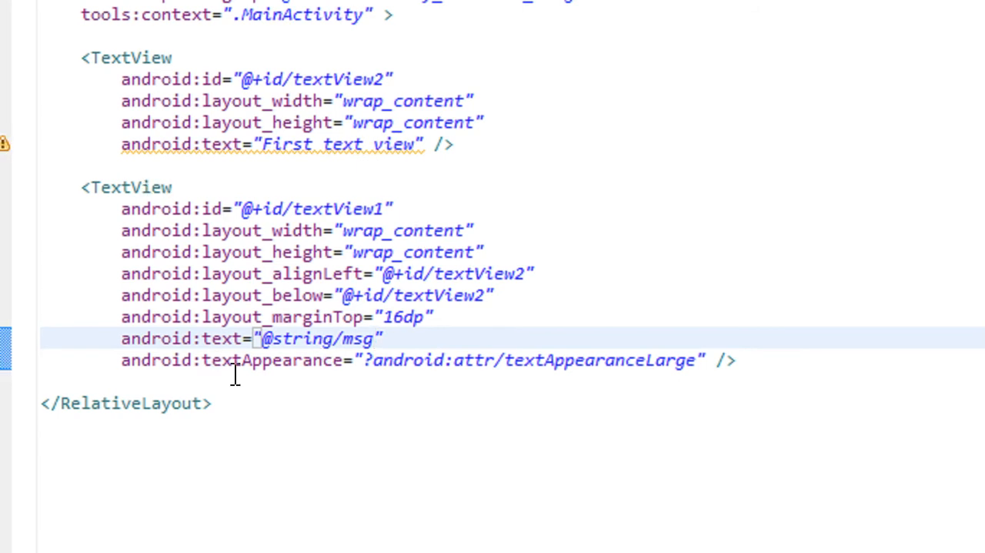
{"action": "mouse_move", "coordinate": [281, 404]}
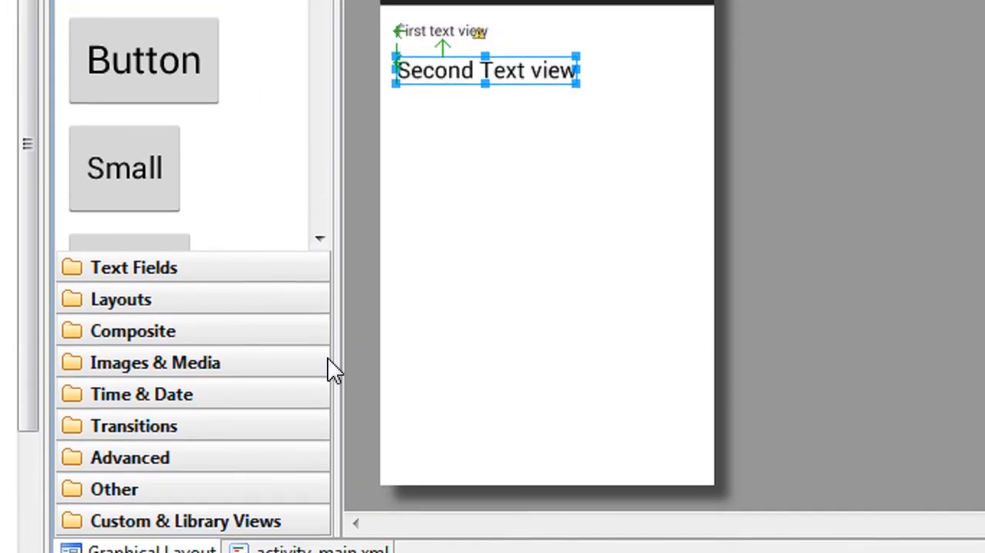
- In the layout XML source, change the second TextView's android:id to @+id/txt
{"action": "left_click", "coordinate": [322, 471]}
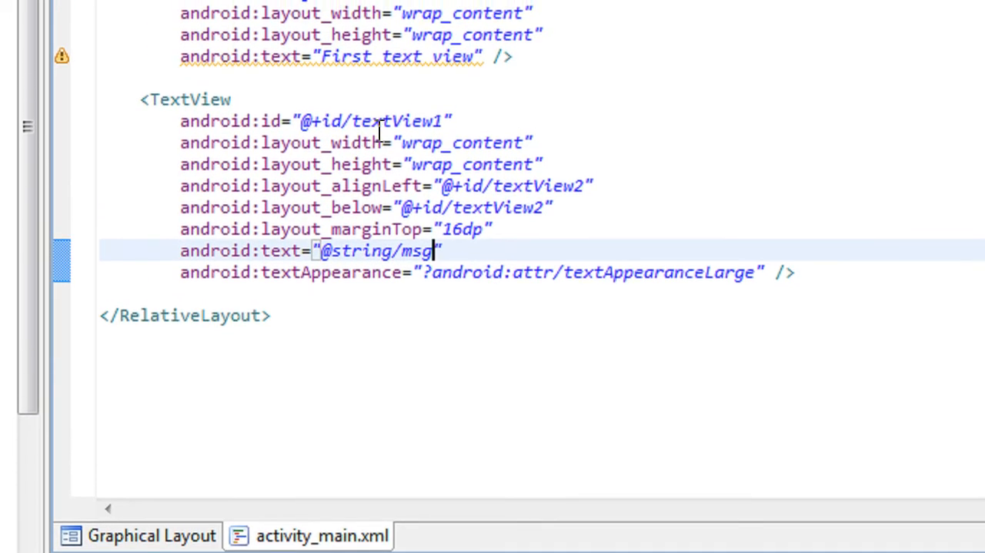
{"action": "scroll", "scroll_direction": "down", "scroll_amount": 3}
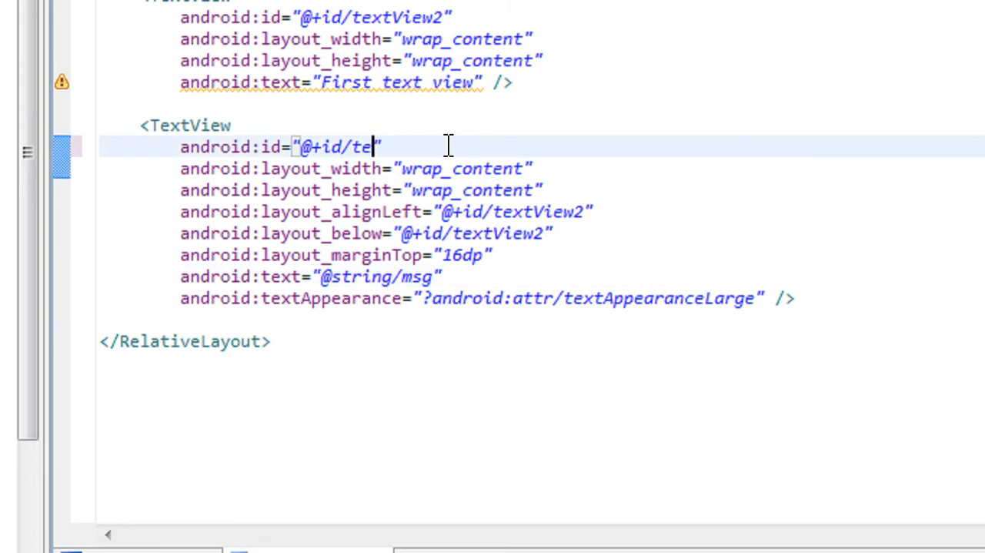
{"action": "type", "text": "xt"}
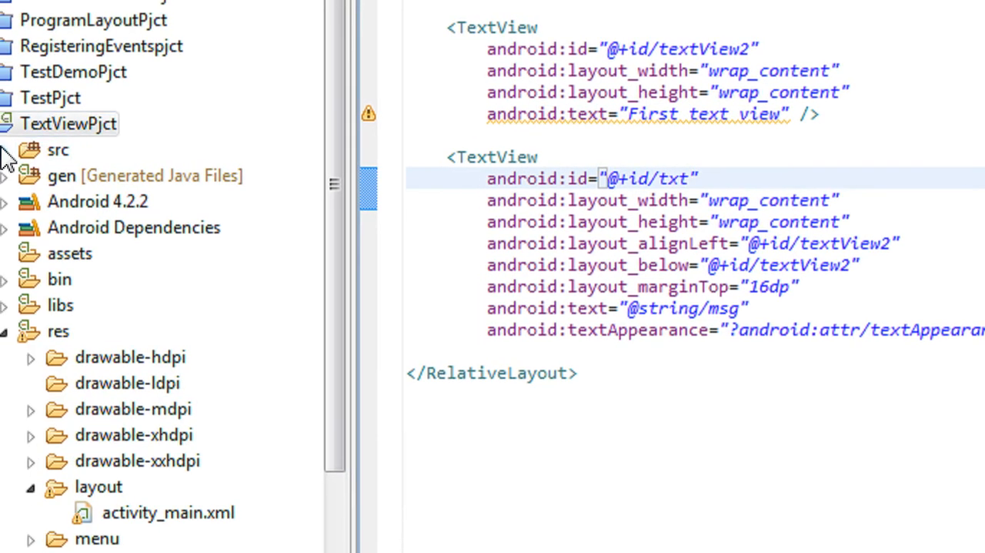
- Expand src and the com.example.textviewpjct package to reach MainActivity.java
{"action": "left_click", "coordinate": [6, 149]}
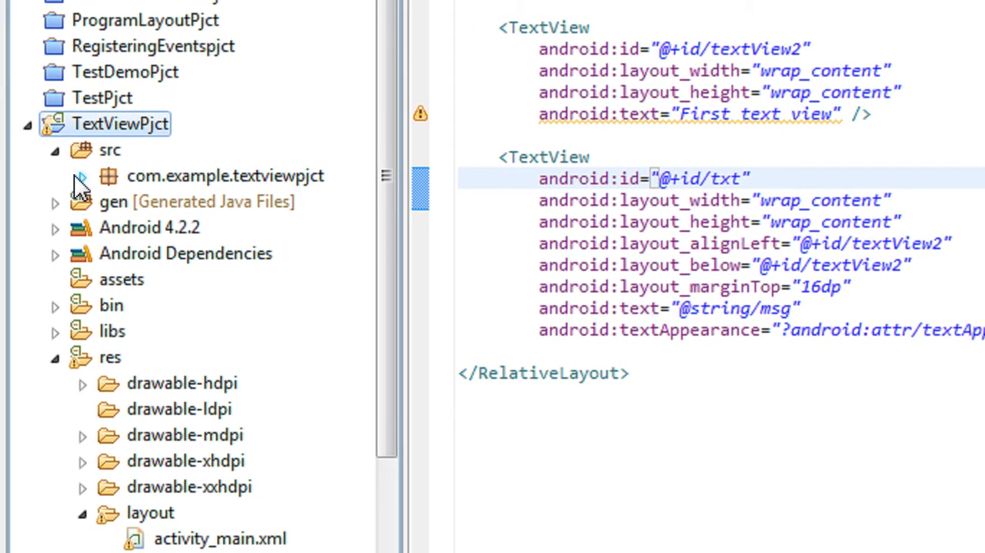
{"action": "left_click", "coordinate": [80, 175]}
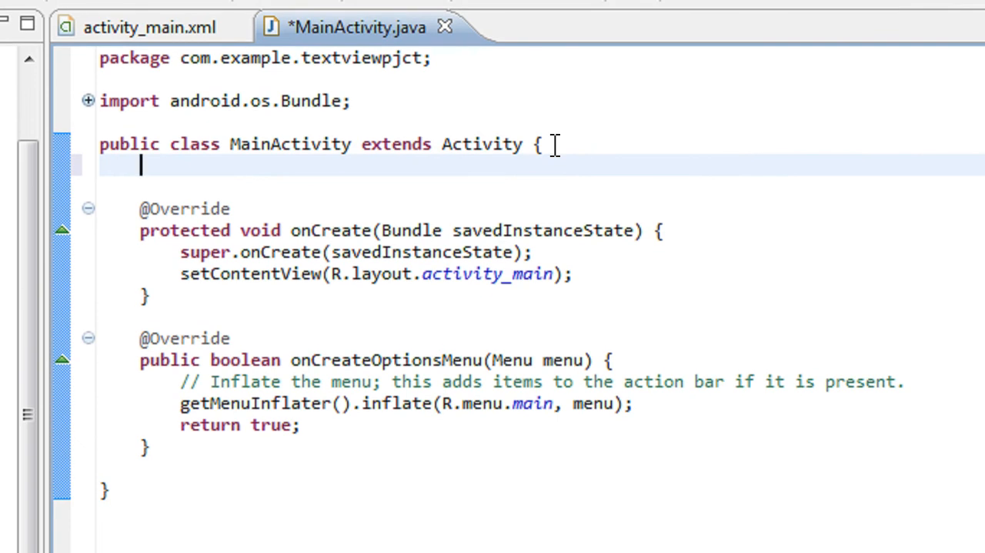
- Declare a 'TextView txt;' field in MainActivity, importing android.widget.TextView
{"action": "type", "text": "Text"}
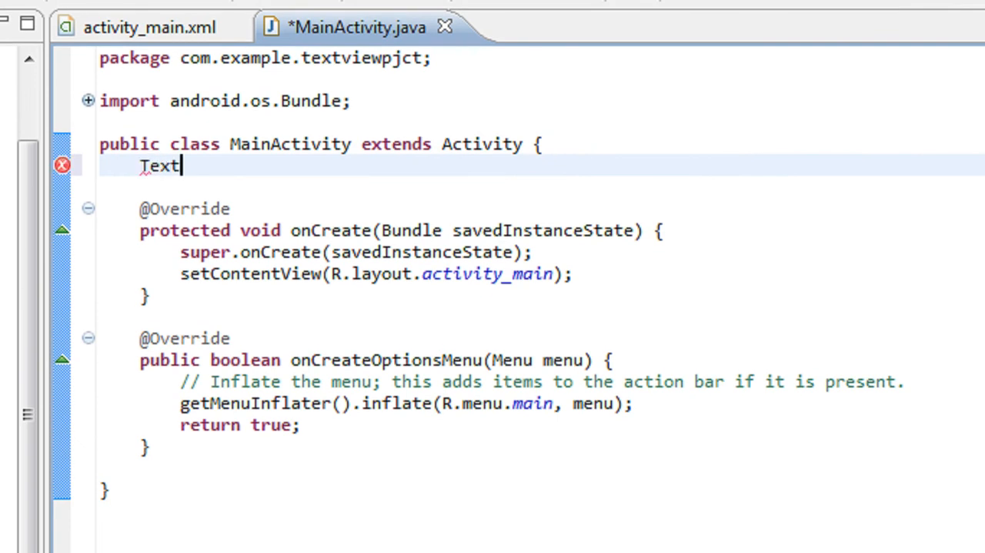
{"action": "type", "text": "View"}
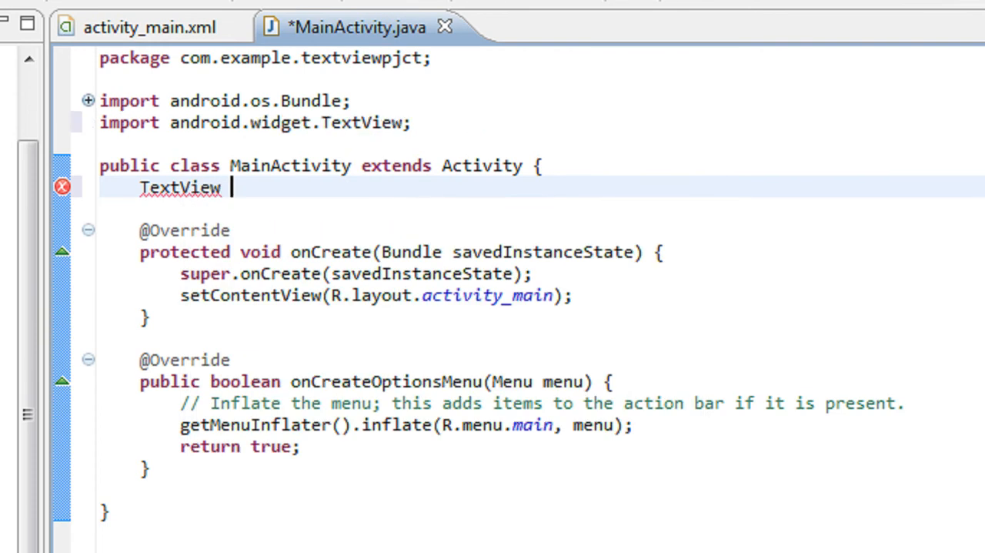
{"action": "type", "text": "txt"}
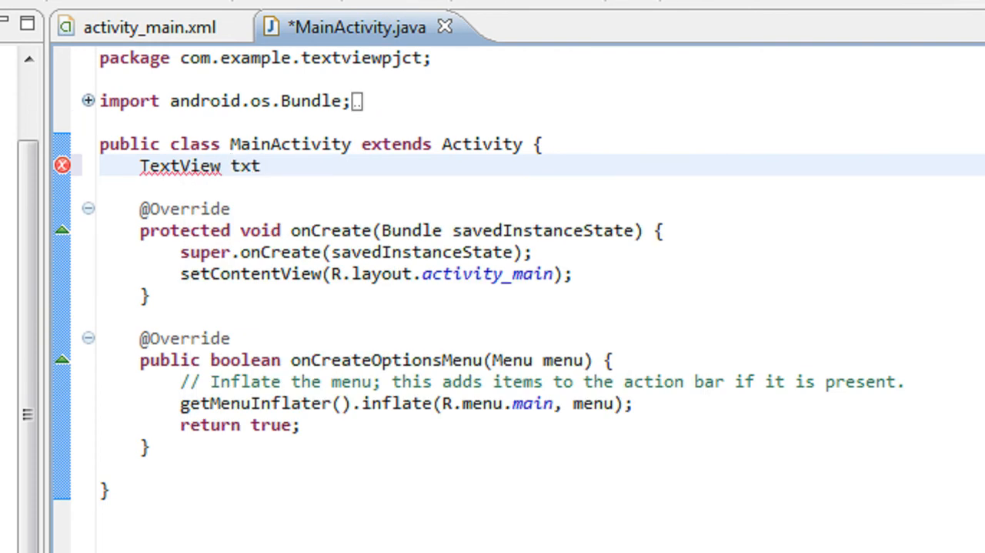
{"action": "type", "text": ";"}
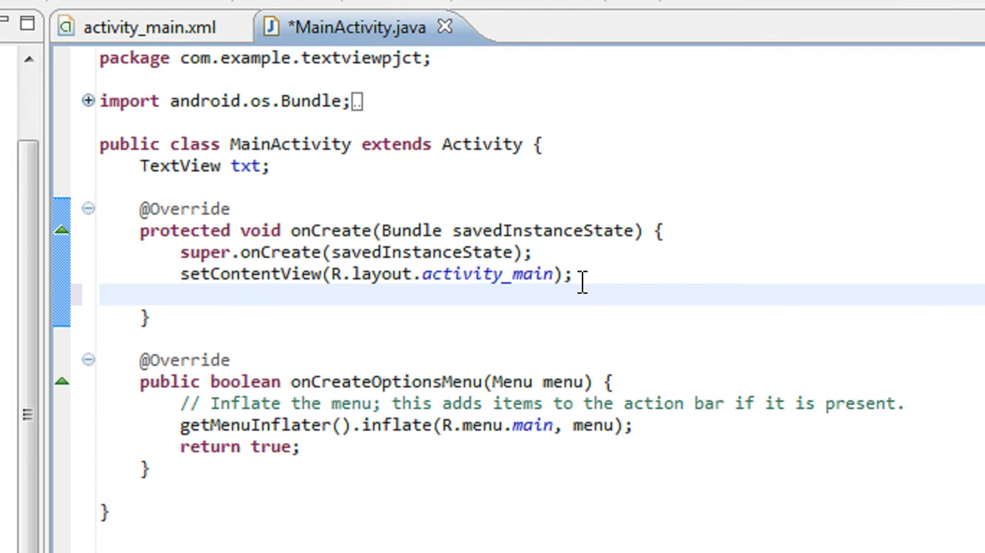
- In onCreate, assign txt = findViewById(R.id.txt) and save MainActivity.java
{"action": "type", "text": "txt"}
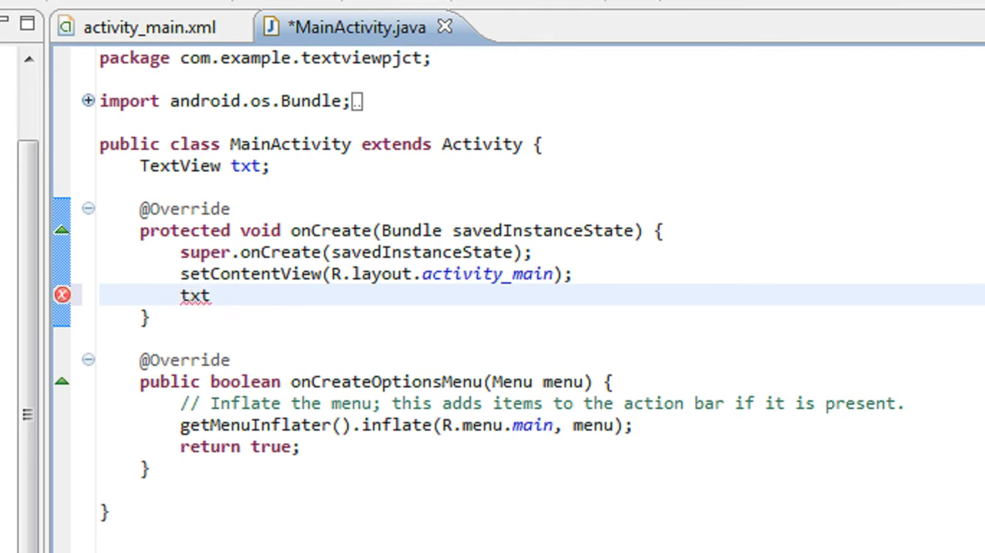
{"action": "type", "text": "= findViewById(id"}
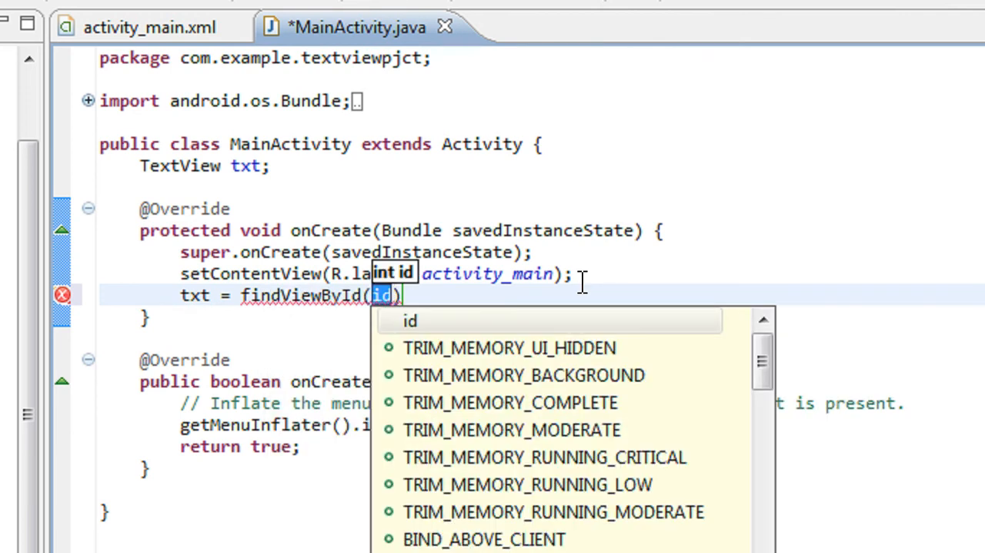
{"action": "type", "text": "R."}
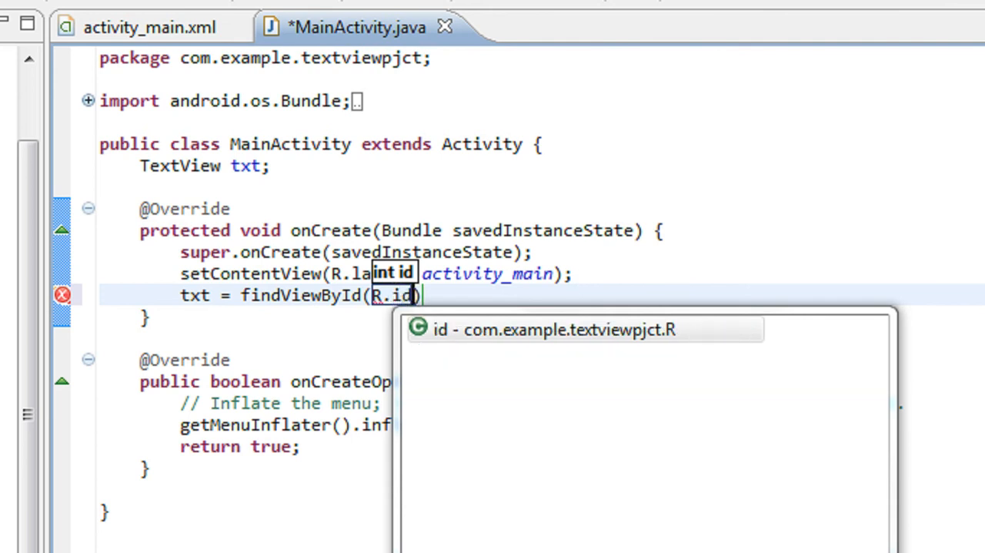
{"action": "type", "text": ".txt"}
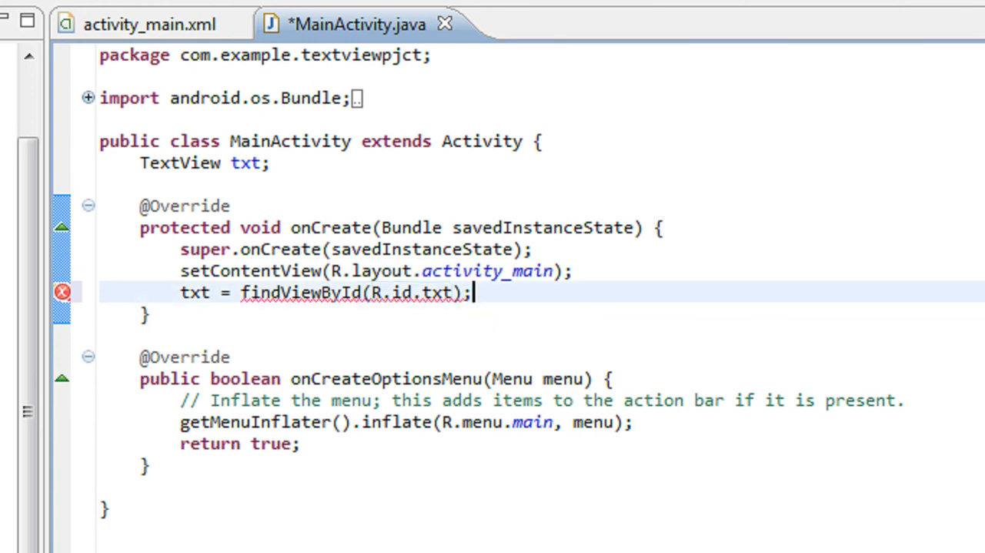
{"action": "key", "text": "ctrl+s"}
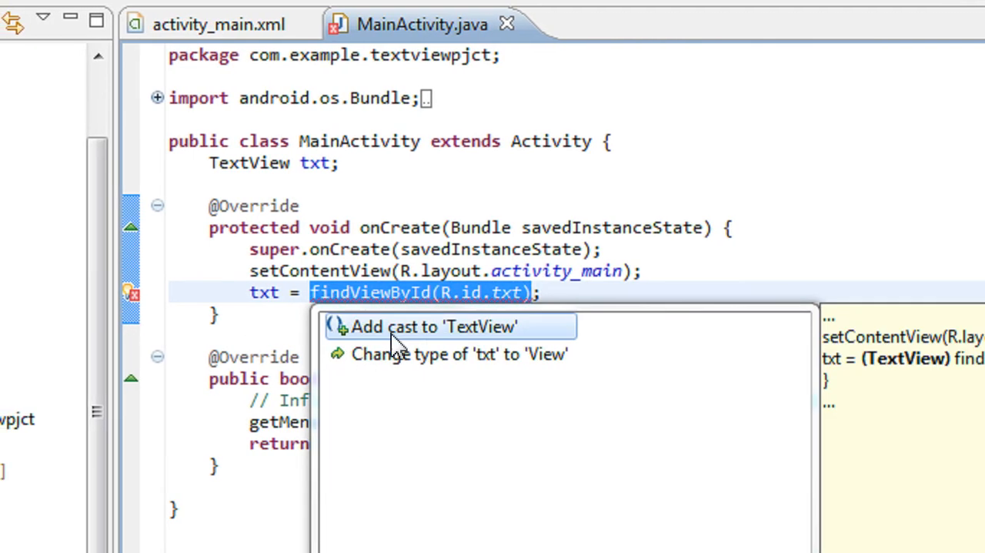
- Apply the 'Add cast to TextView' quick fix and start a new line below the assignment
{"action": "left_click", "coordinate": [430, 327]}
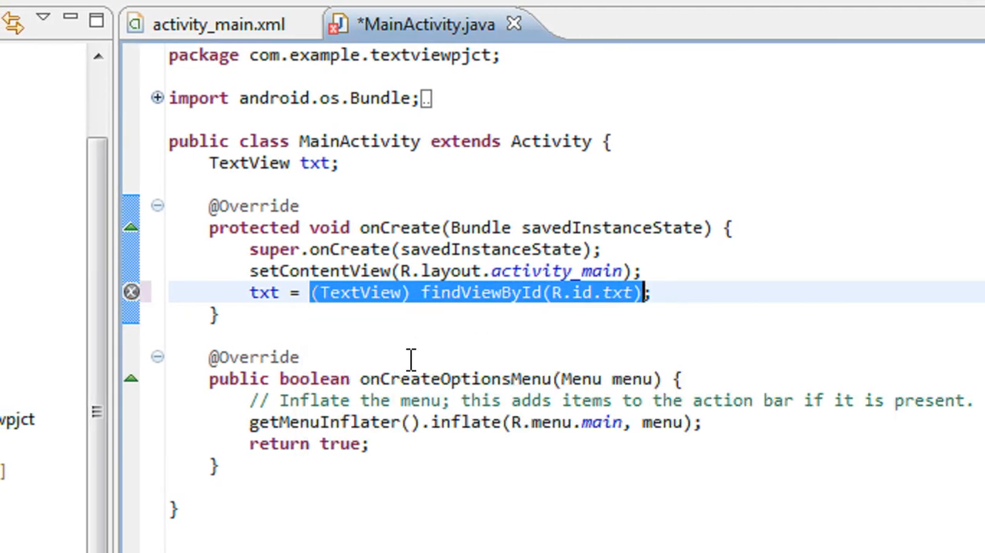
{"action": "left_click", "coordinate": [665, 293]}
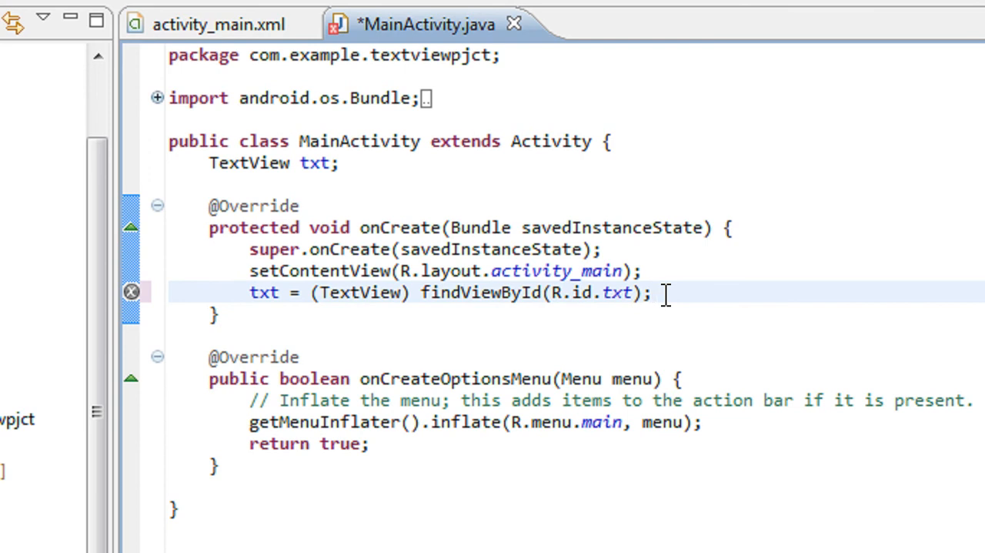
{"action": "key", "text": "Return"}
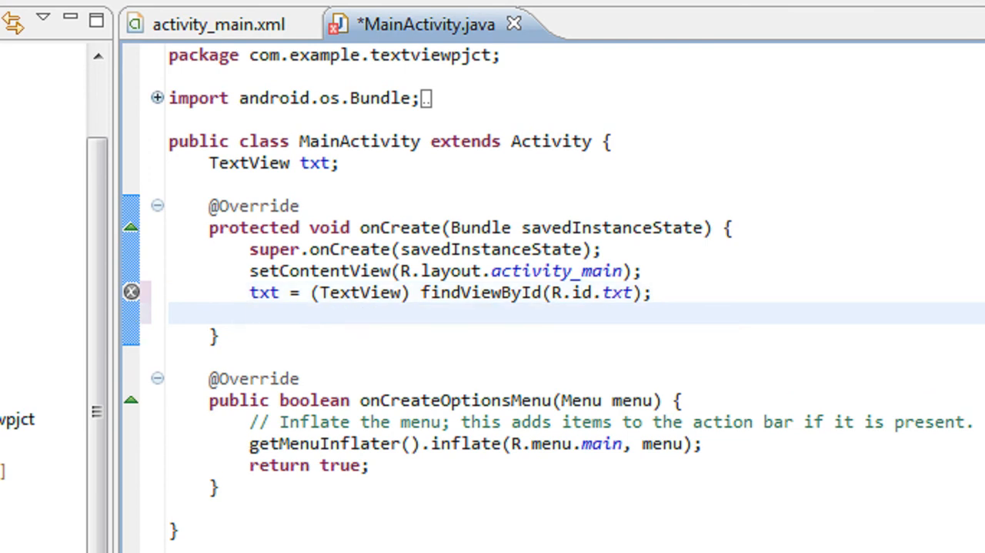
- Add txt.setText("Dynamic text view"); in onCreate via autocomplete and save
{"action": "type", "text": "txt"}
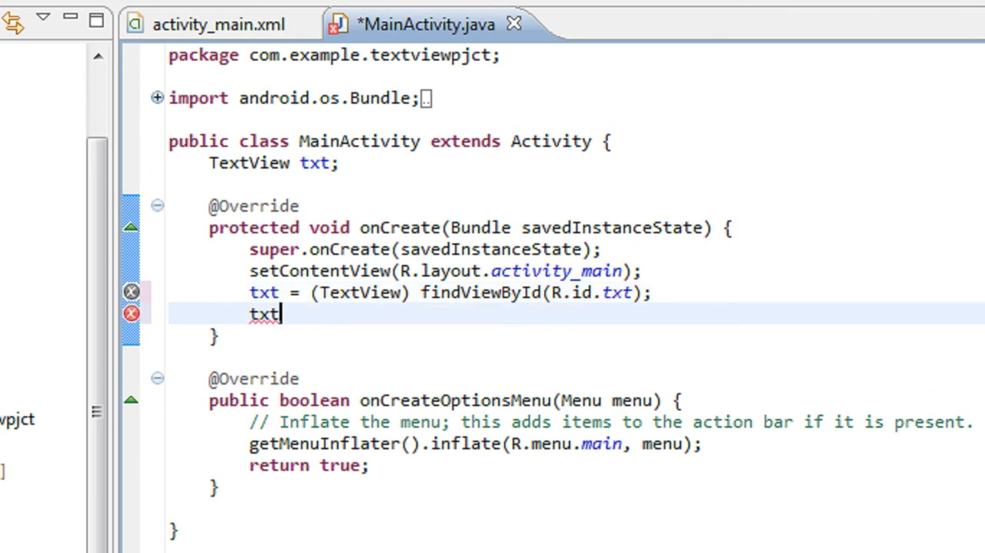
{"action": "type", "text": ".s"}
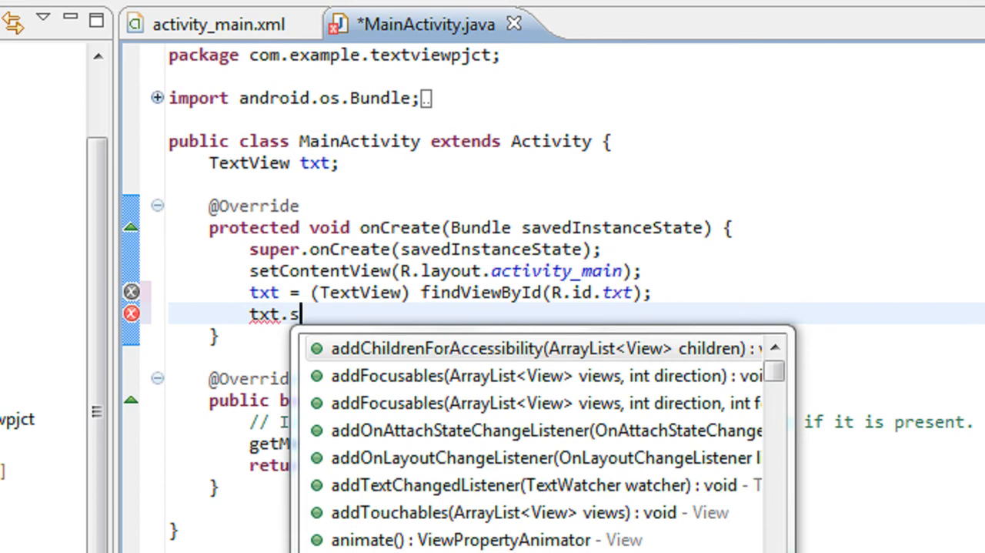
{"action": "type", "text": "etText("}
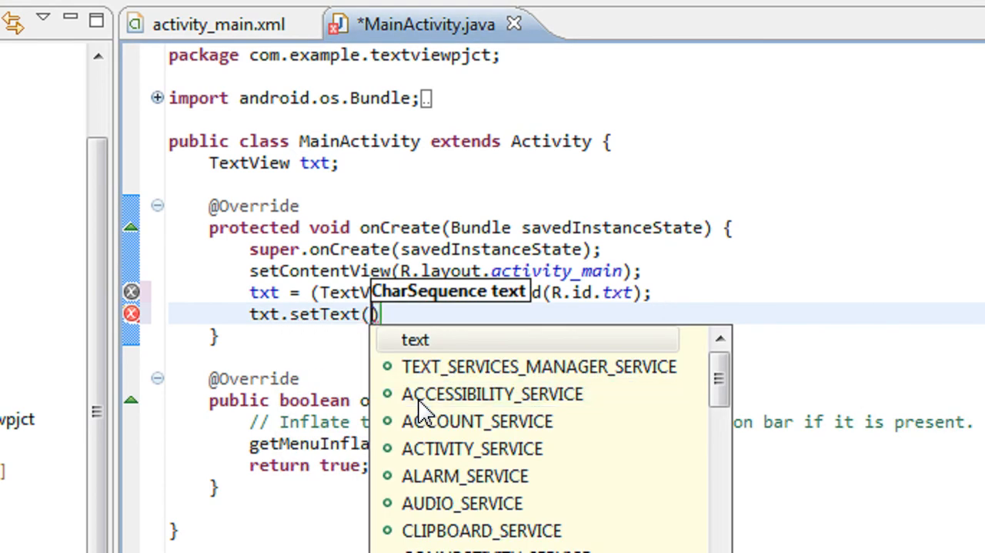
{"action": "type", "text": "\"We"}
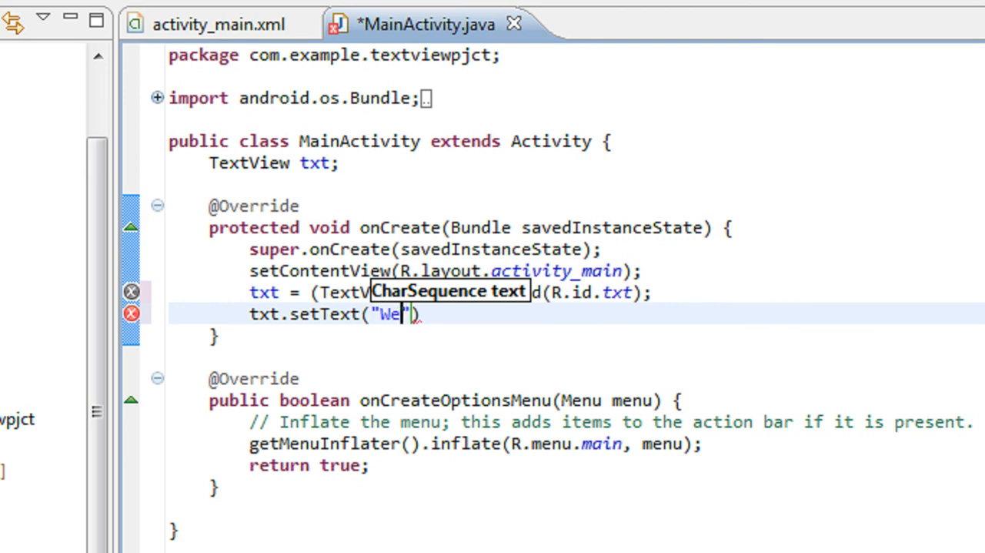
{"action": "key", "text": "BackSpace"}
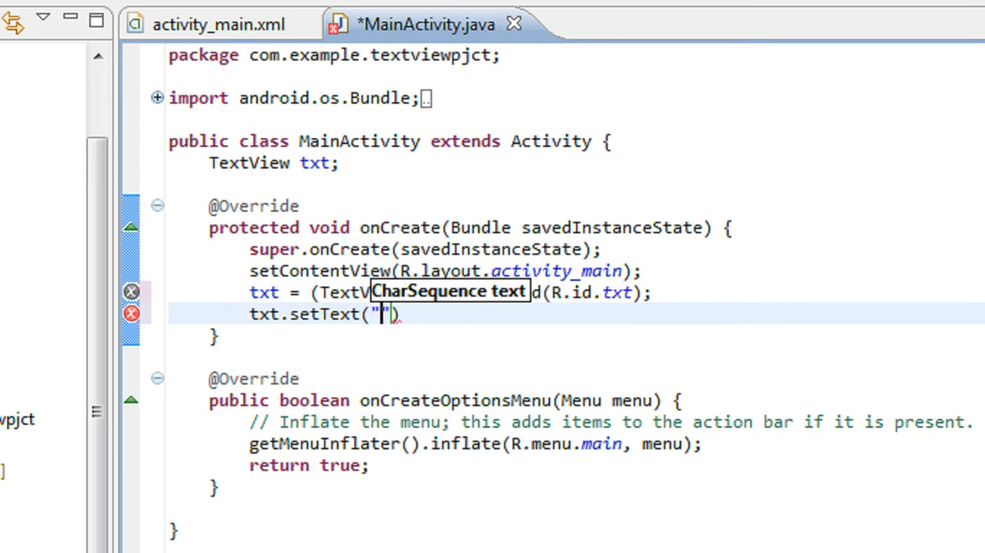
{"action": "type", "text": "Dynam"}
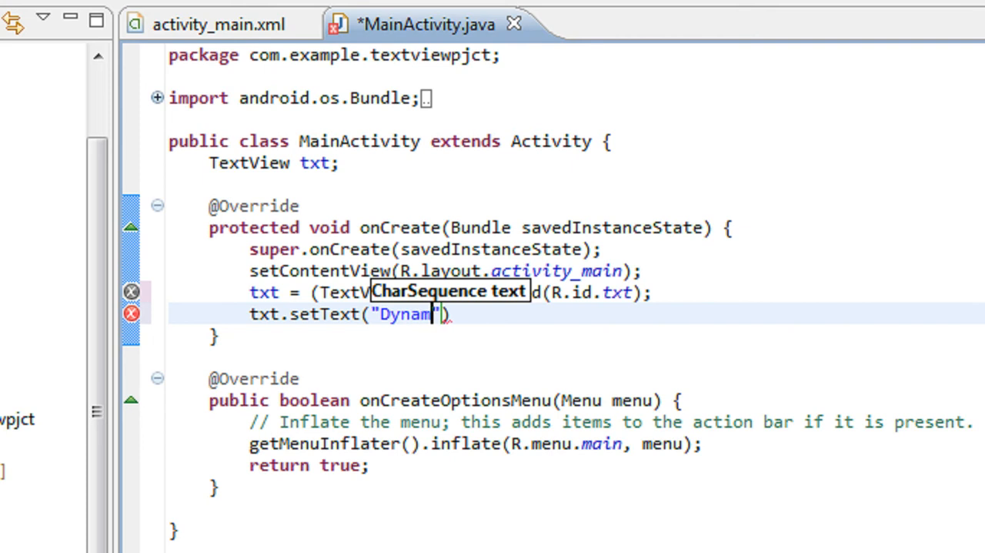
{"action": "type", "text": "ic text view"}
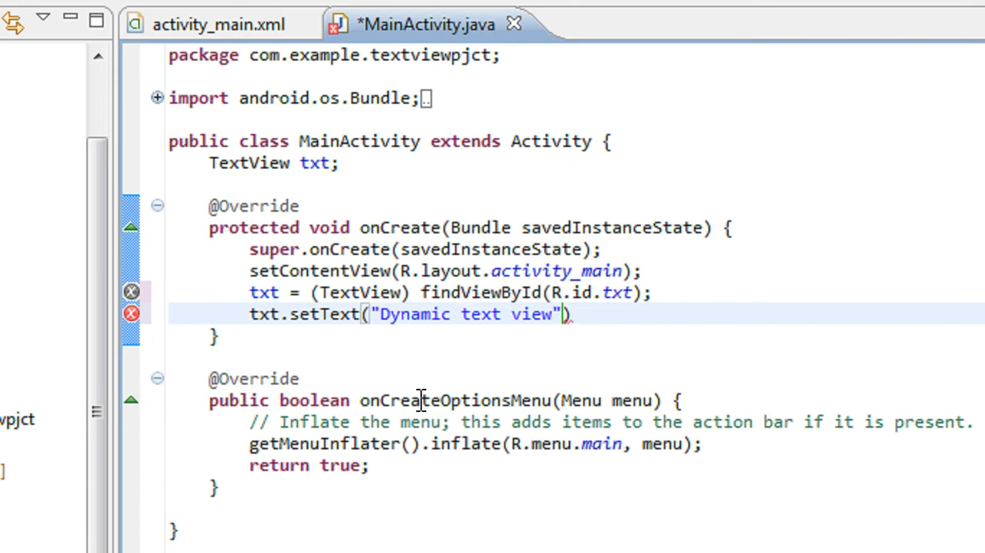
{"action": "key", "text": "ctrl+s"}
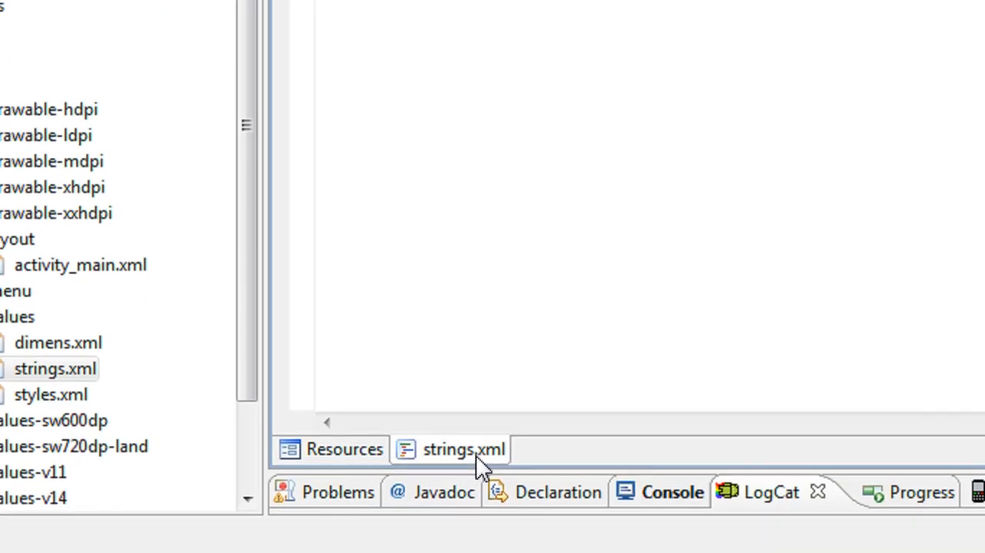
- Review strings.xml source and MainActivity.java, then show activity_main.xml's Graphical Layout preview
{"action": "left_click", "coordinate": [461, 449]}
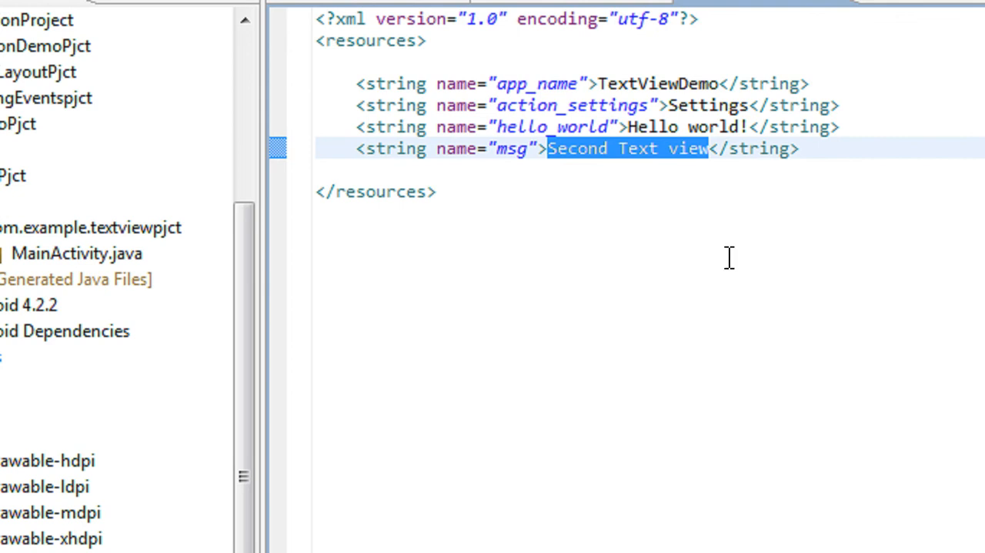
{"action": "left_click", "coordinate": [567, 80]}
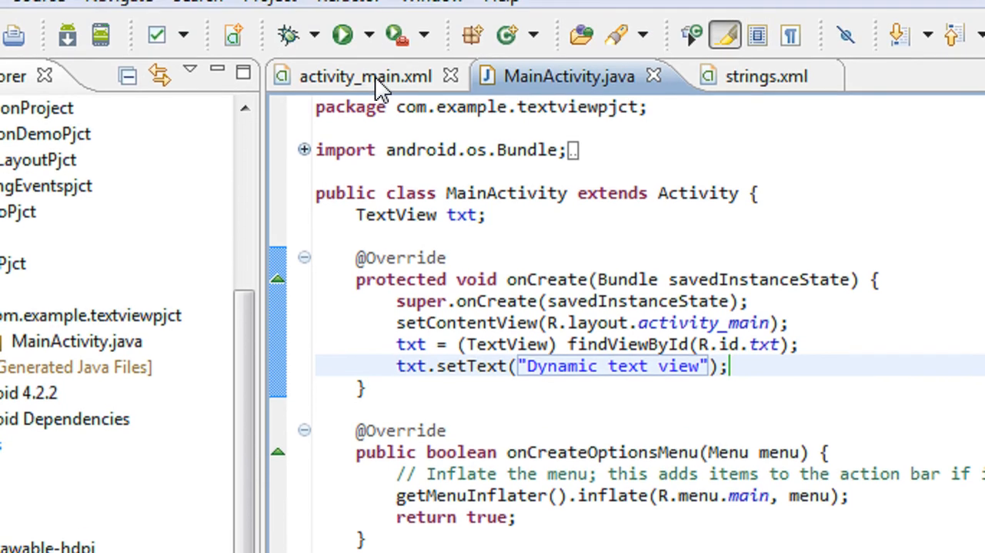
{"action": "left_click", "coordinate": [362, 75]}
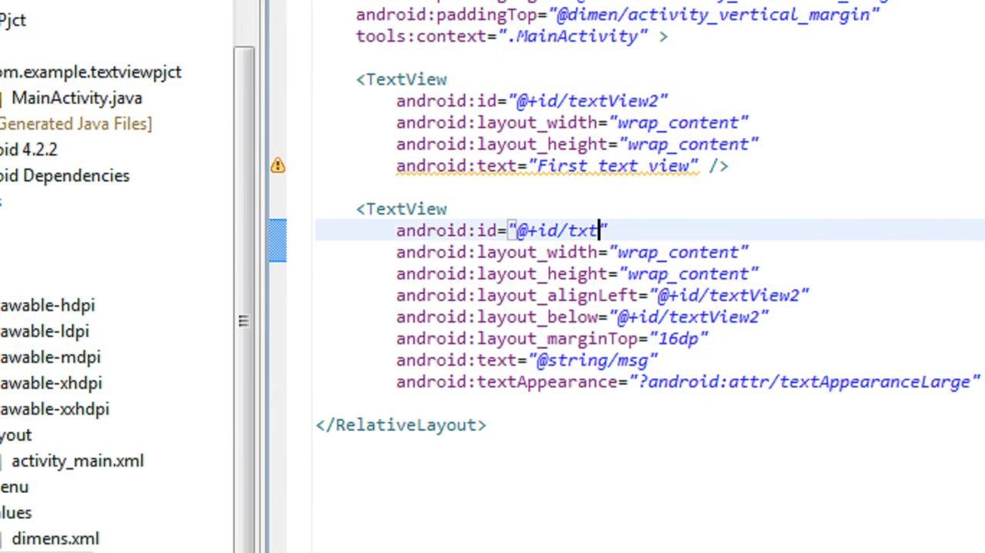
{"action": "left_click", "coordinate": [363, 543]}
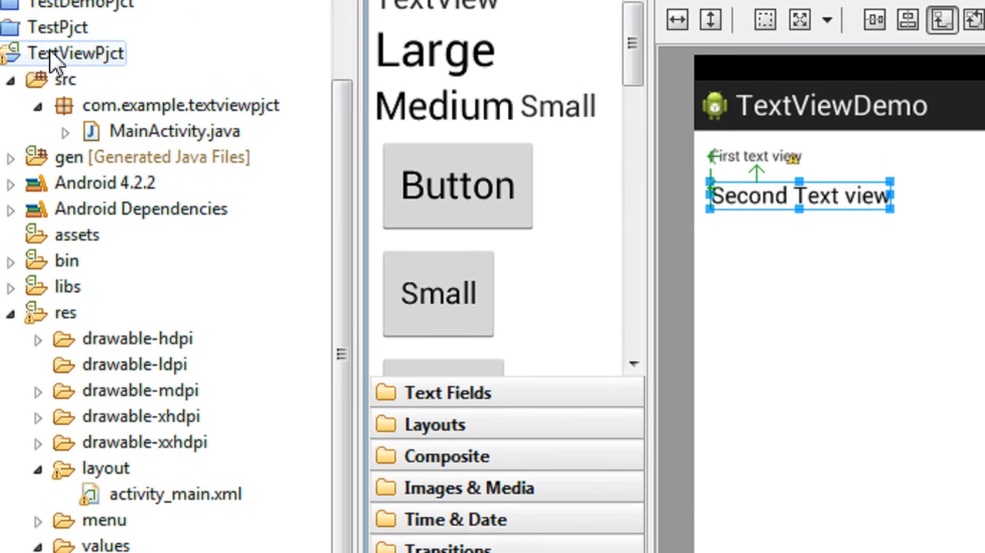
- Run TextViewPjct as an Android Application on the emulator, then return to MainActivity.java
{"action": "right_click", "coordinate": [74, 52]}
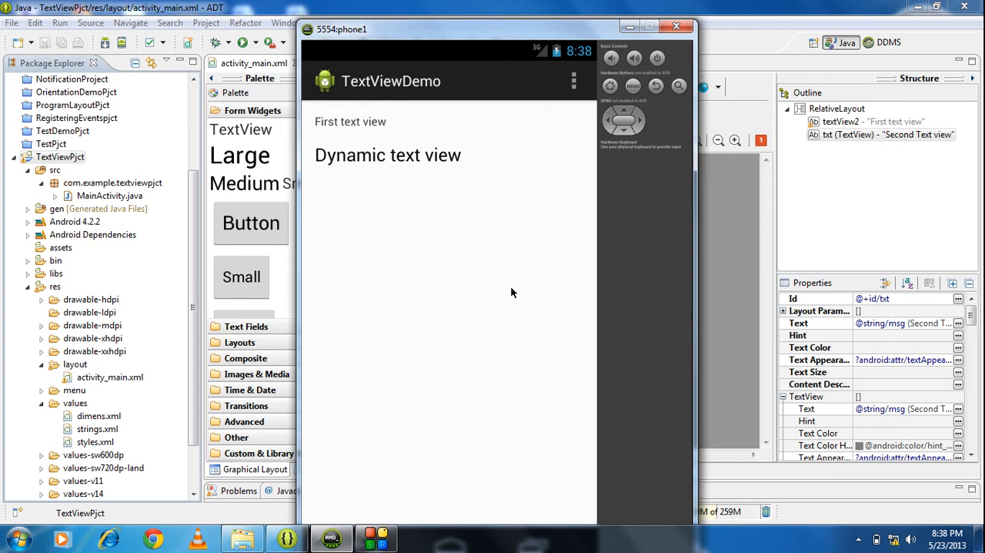
{"action": "mouse_move", "coordinate": [474, 247]}
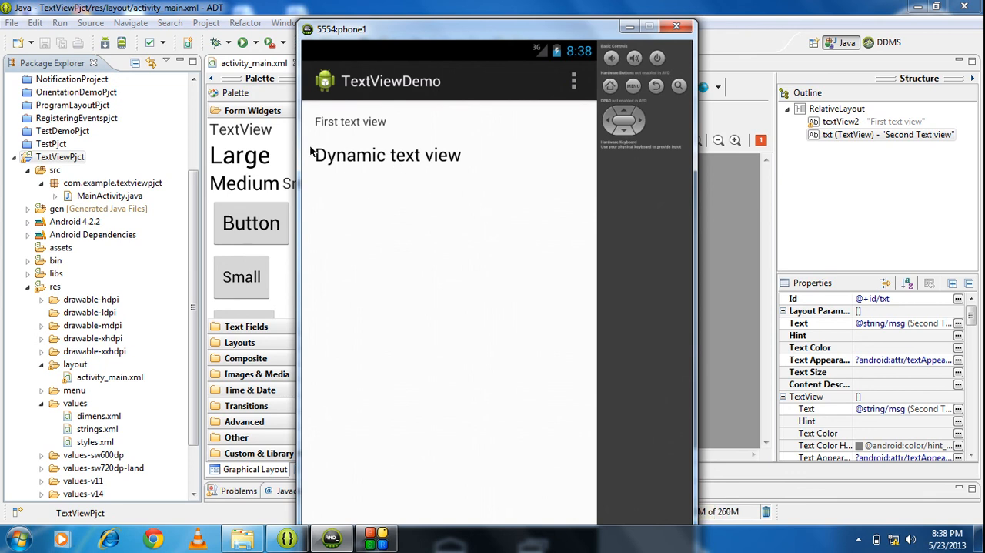
{"action": "mouse_move", "coordinate": [413, 163]}
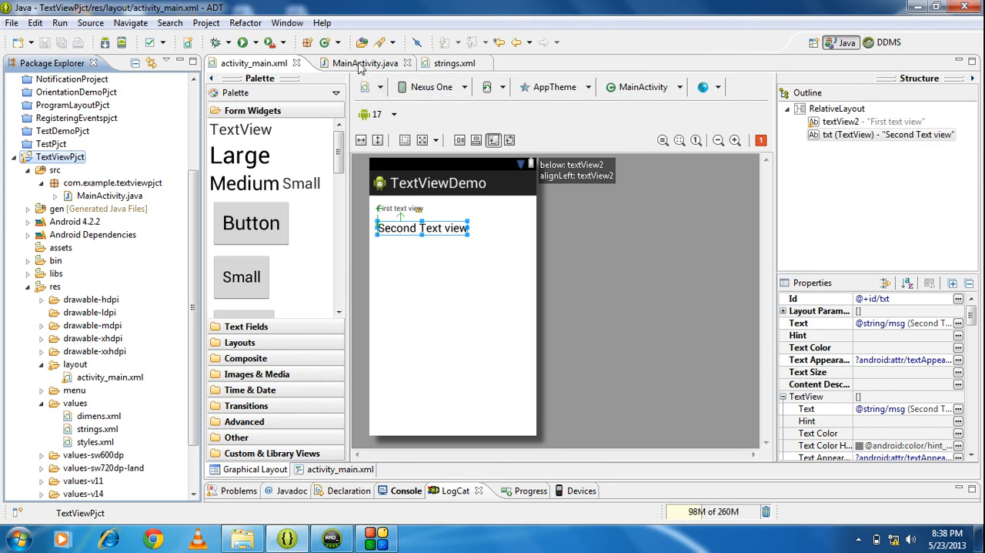
{"action": "left_click", "coordinate": [355, 62]}
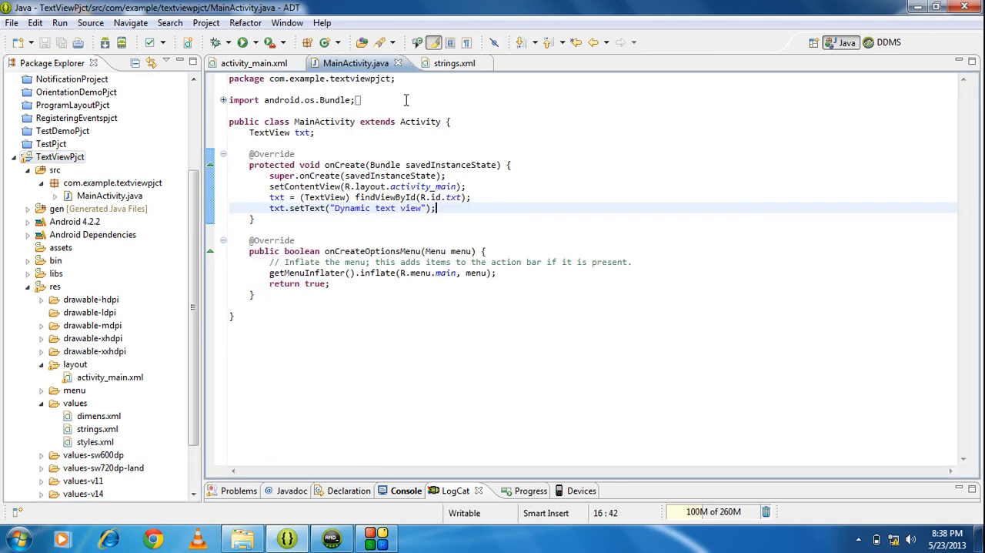
{"action": "mouse_move", "coordinate": [289, 228]}
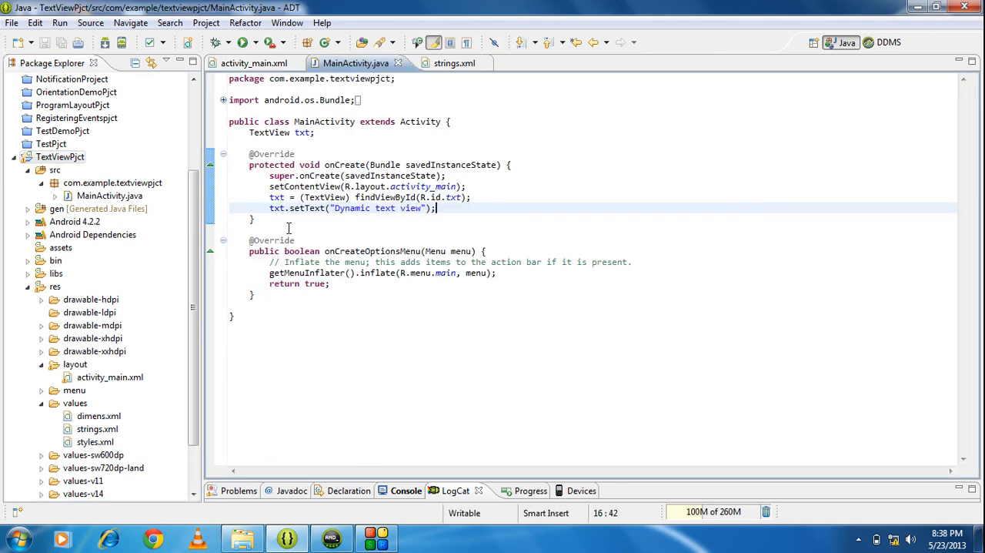